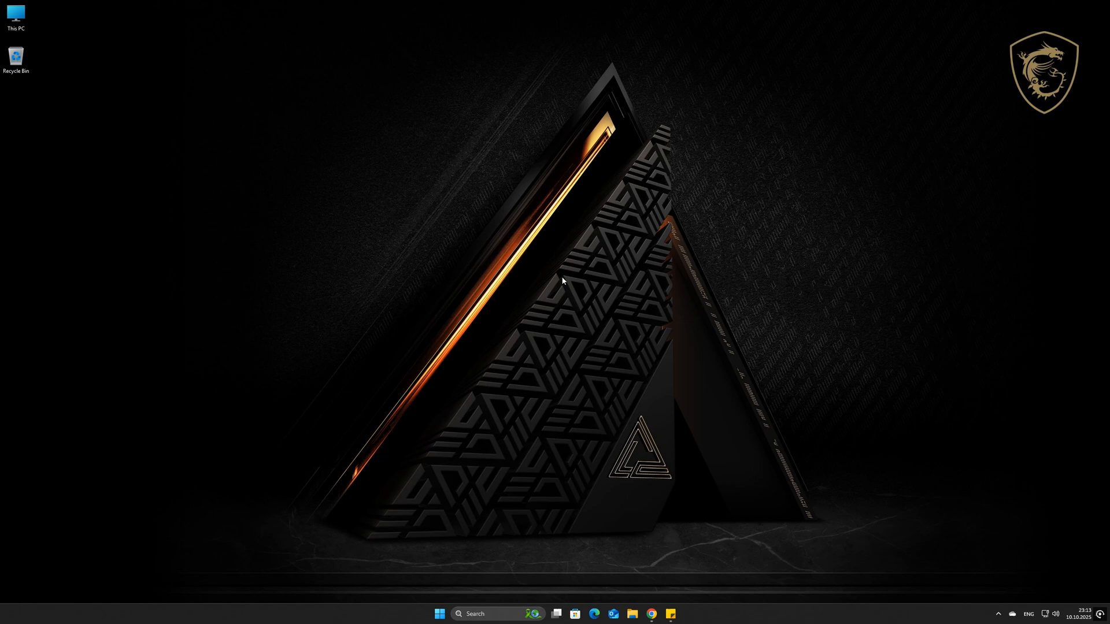
# Step: Search Google for 'NVIDIA App' and open the 'Download NVIDIA App for Gamers and Creators' result
pyautogui.click(651, 614)
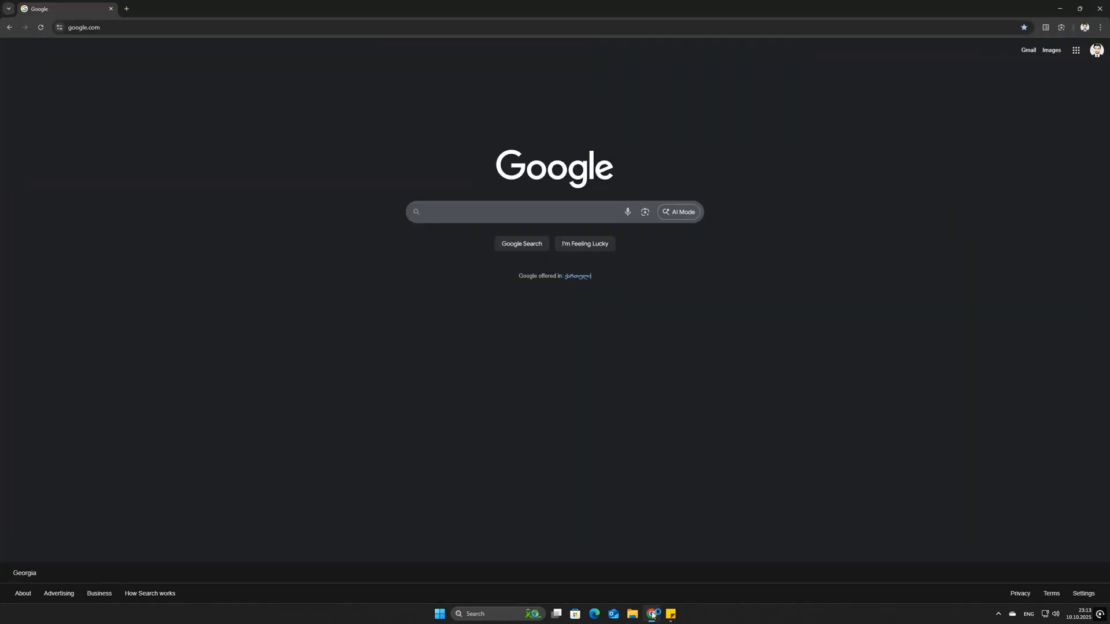
pyautogui.write('NVIDIA A')
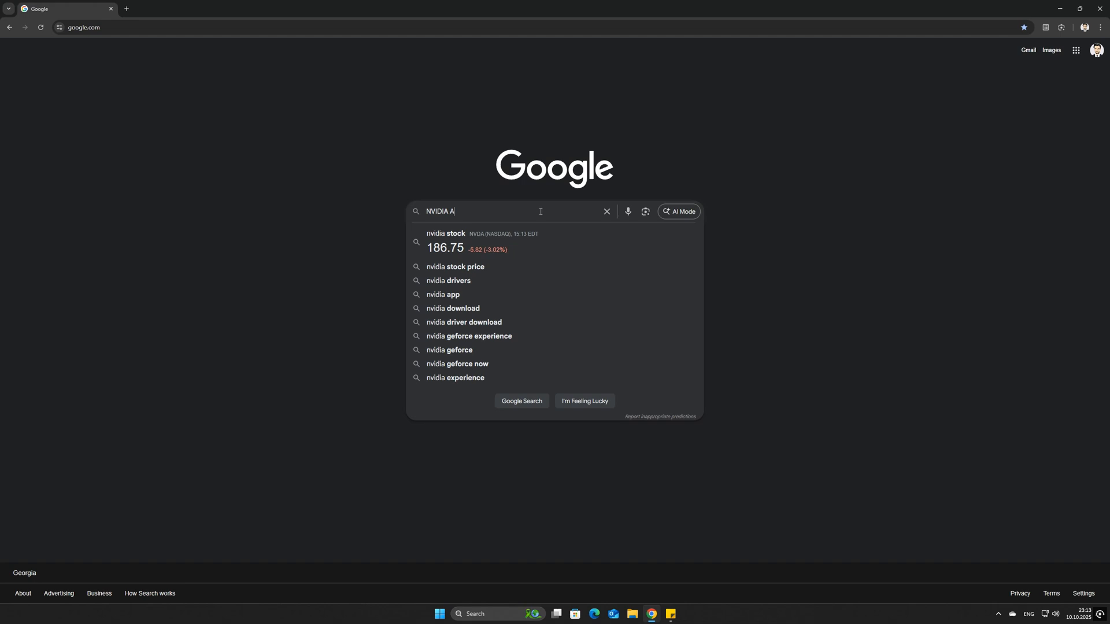
pyautogui.press('enter')
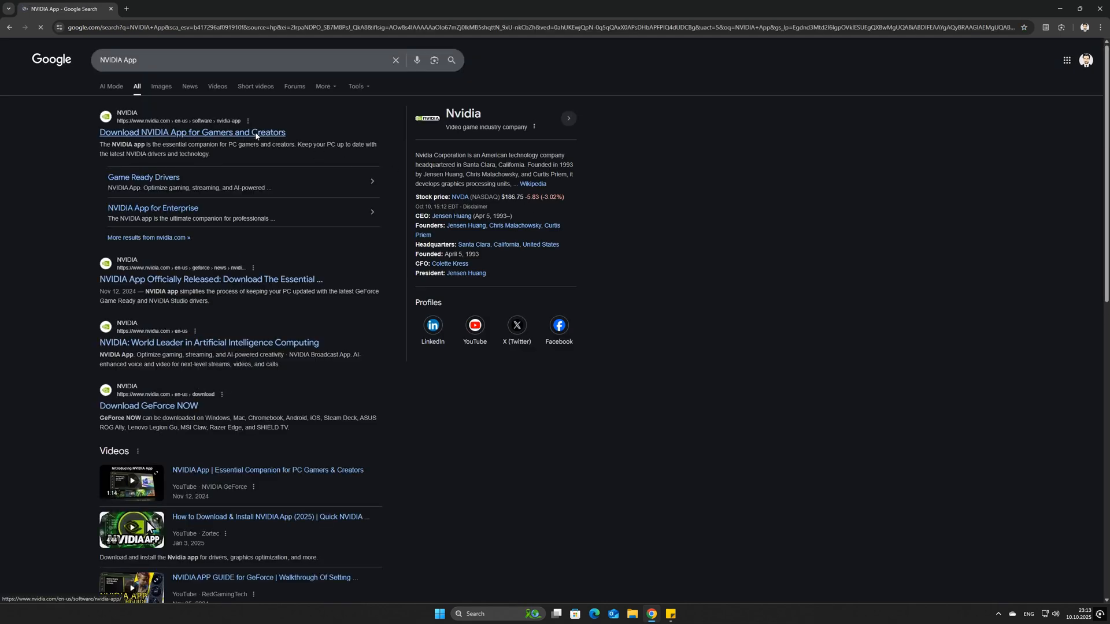
pyautogui.click(192, 132)
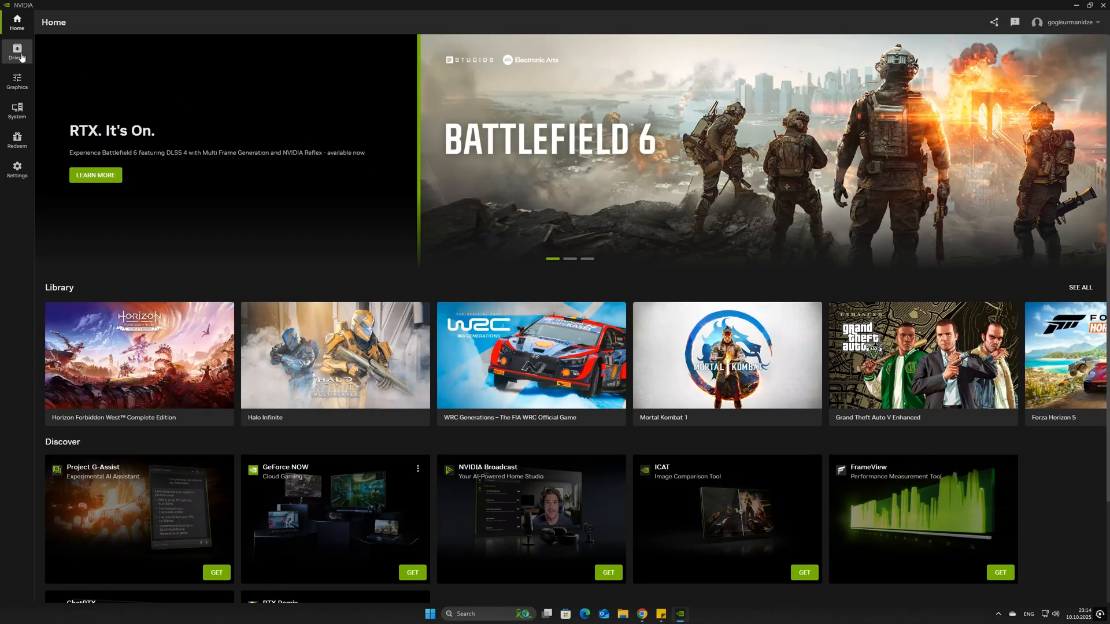
# Step: Reinstall the Game Ready driver from Drivers as a Custom installation with Clean installation ticked
pyautogui.click(17, 51)
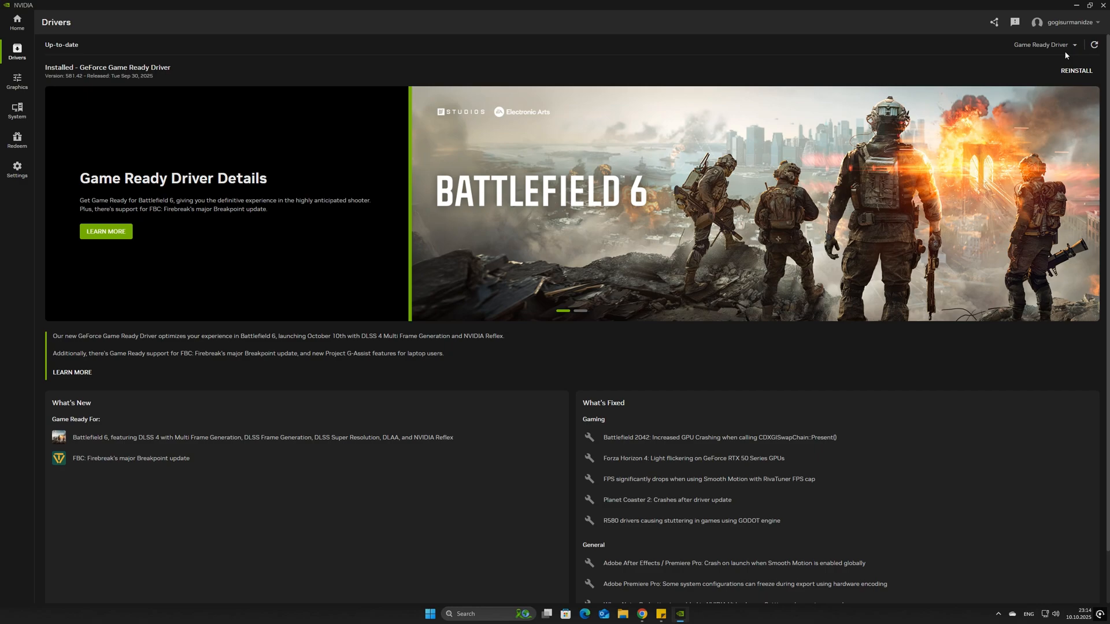
pyautogui.click(1076, 70)
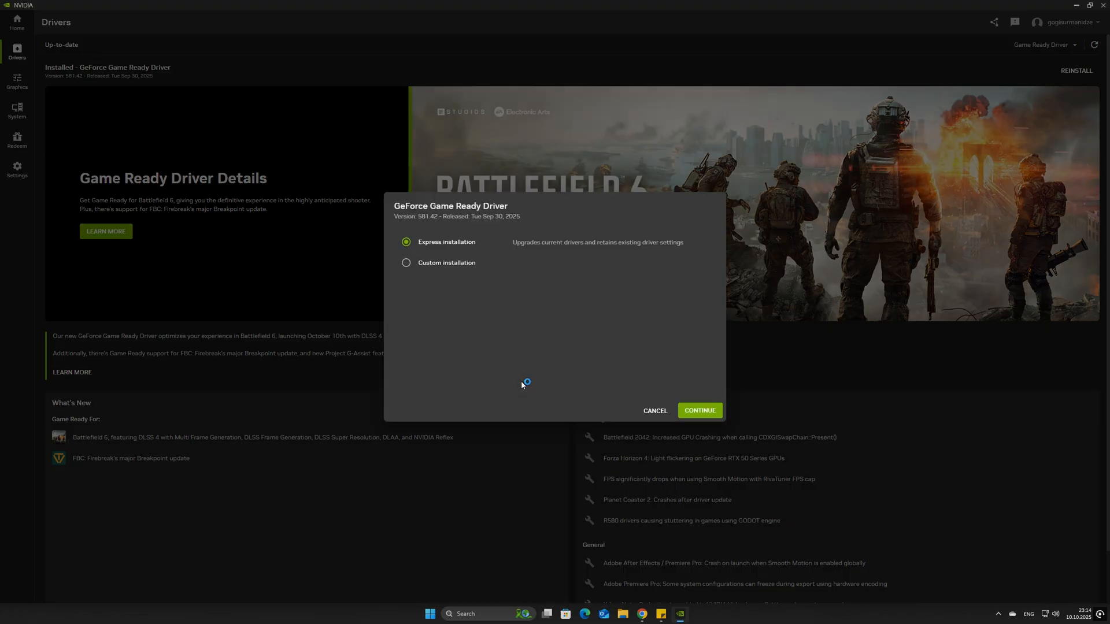
pyautogui.click(405, 262)
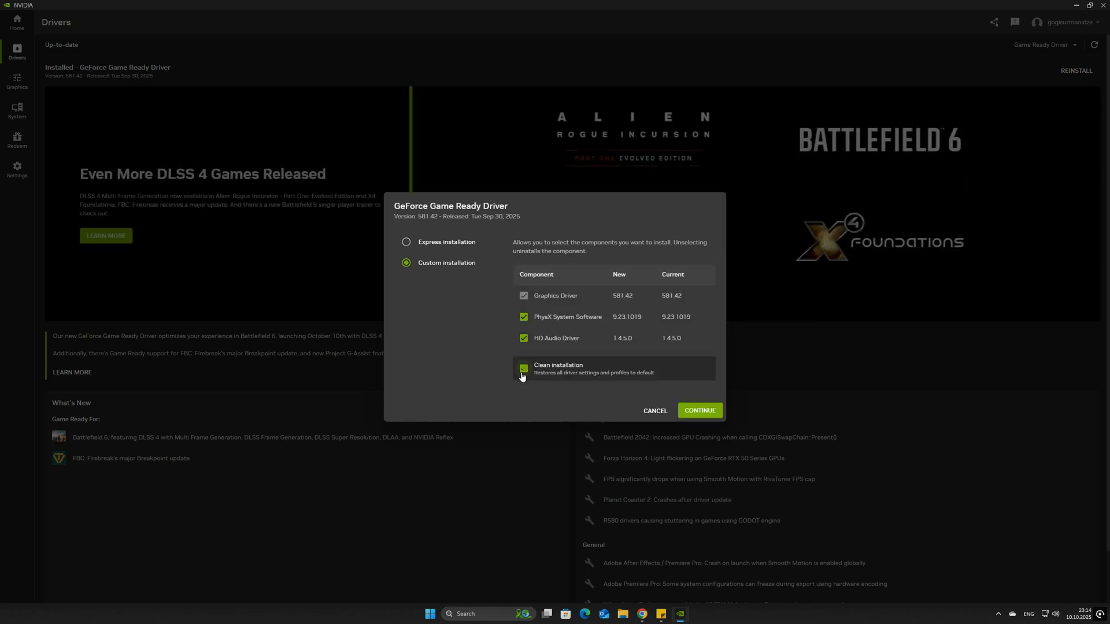
pyautogui.click(523, 368)
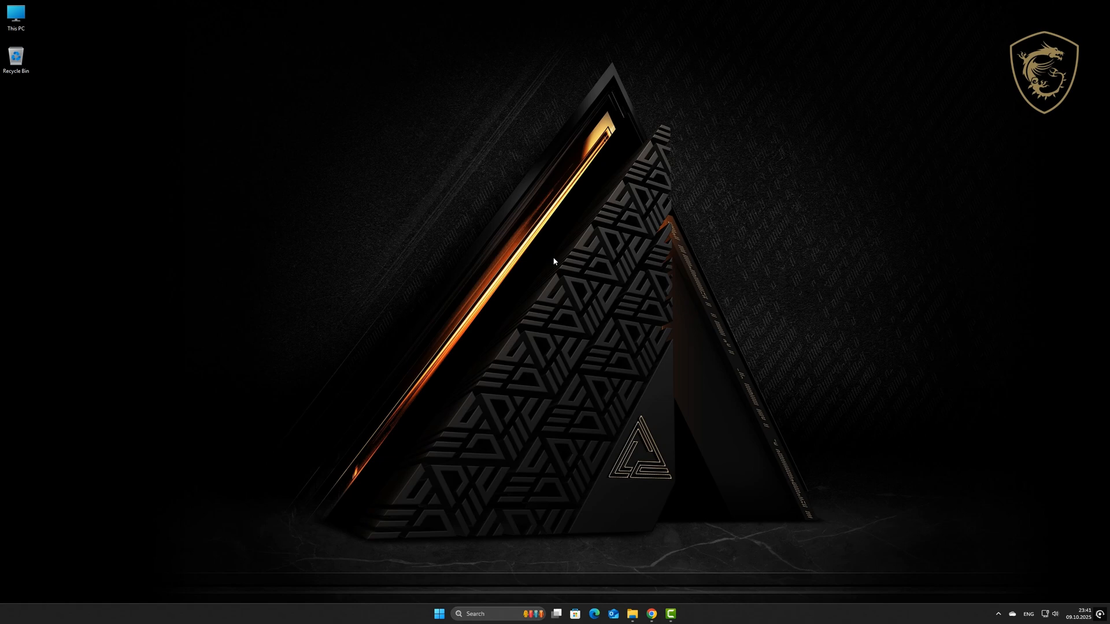
pyautogui.moveTo(652, 591)
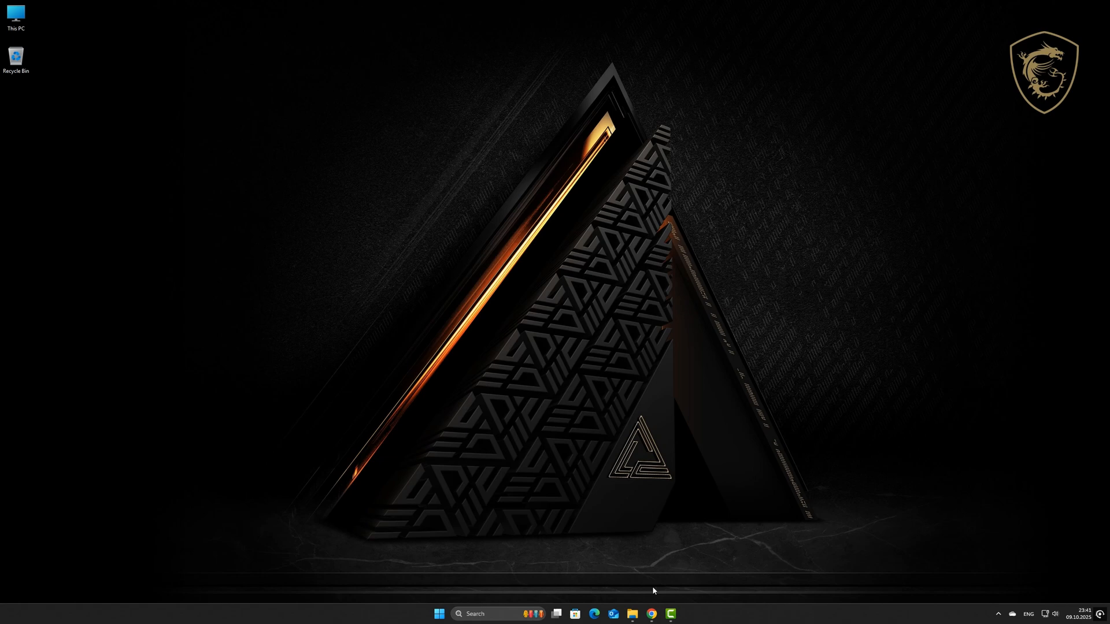
# Step: Search Google for 'MSI B660M Mortar Wifi DDR4' to list the motherboard's results
pyautogui.click(651, 614)
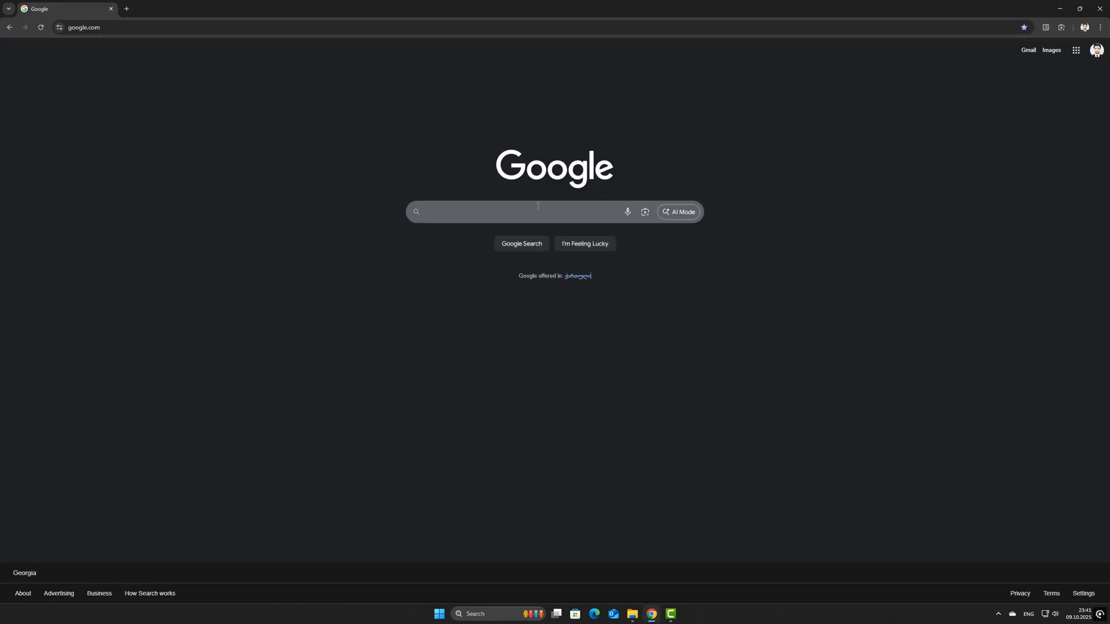
pyautogui.write('MSI B660M Mortar Wifi DDR4')
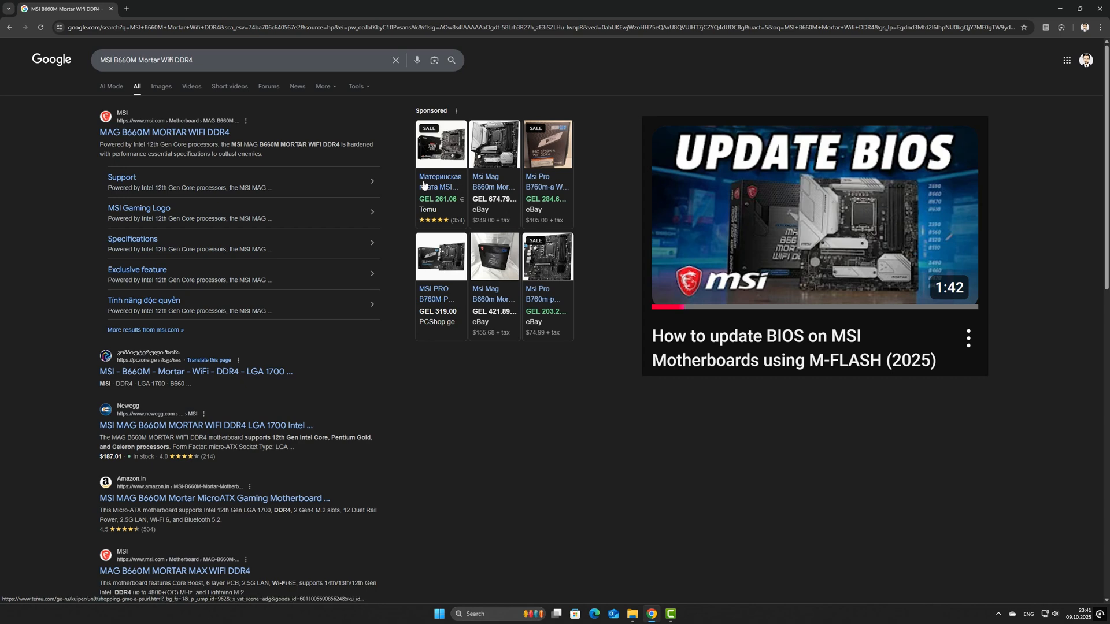
# Step: On msi.com's support page, download AMI BIOS 7D42v1N and open the How to flash the BIOS guide
pyautogui.click(165, 131)
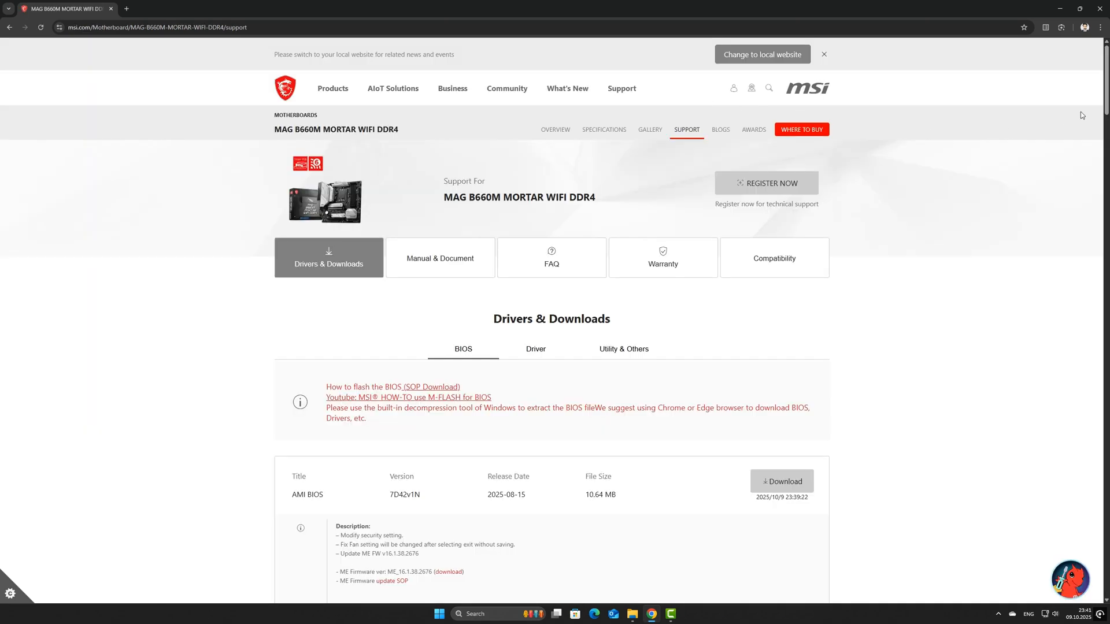
pyautogui.scroll(-3)
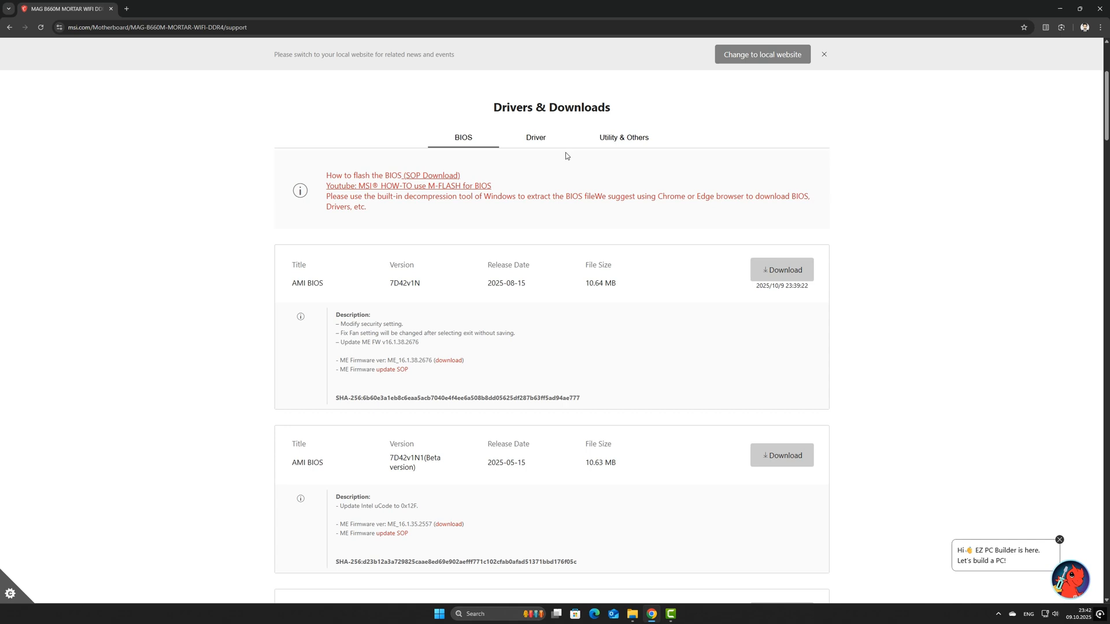
pyautogui.moveTo(461, 143)
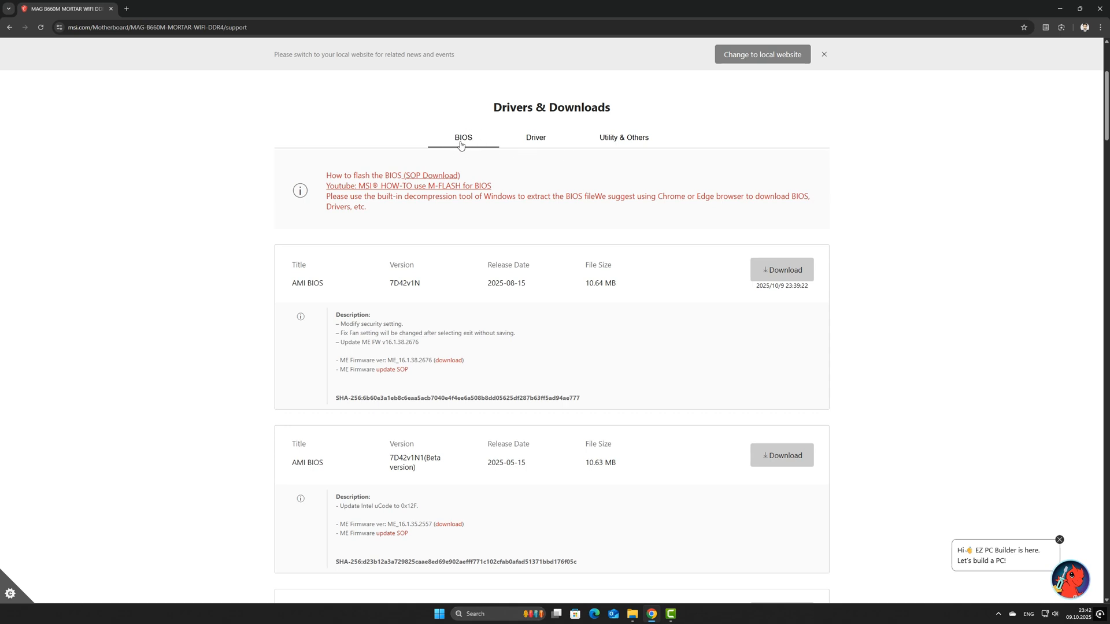
pyautogui.click(782, 270)
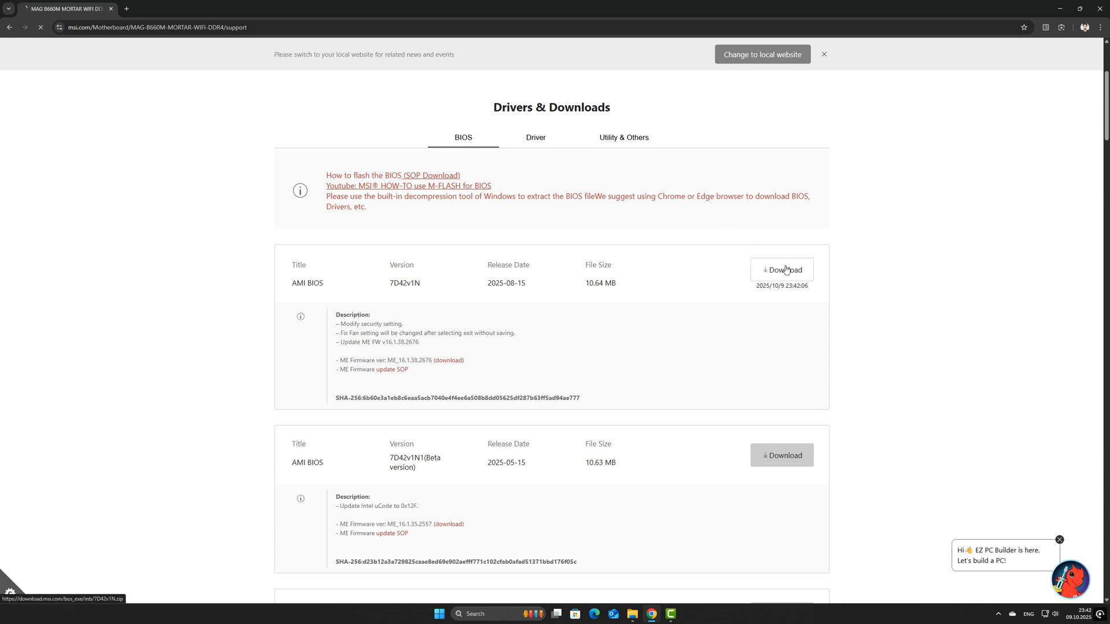
pyautogui.click(781, 269)
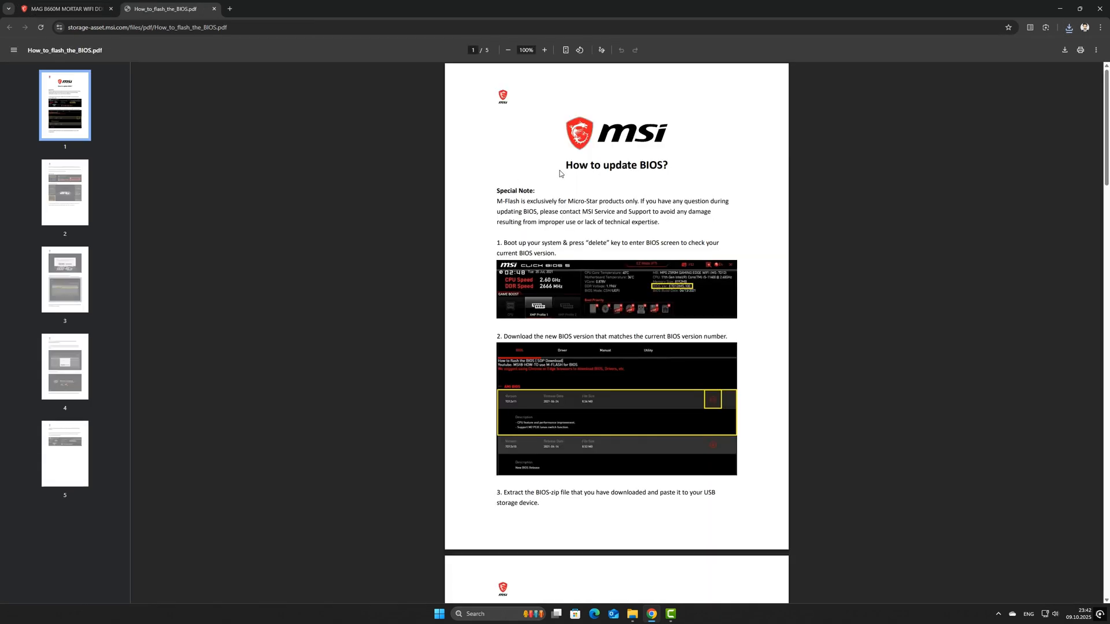
# Step: Scroll through How_to_flash_the_BIOS.pdf down to its final page 5 about the post-update restart
pyautogui.scroll(-3)
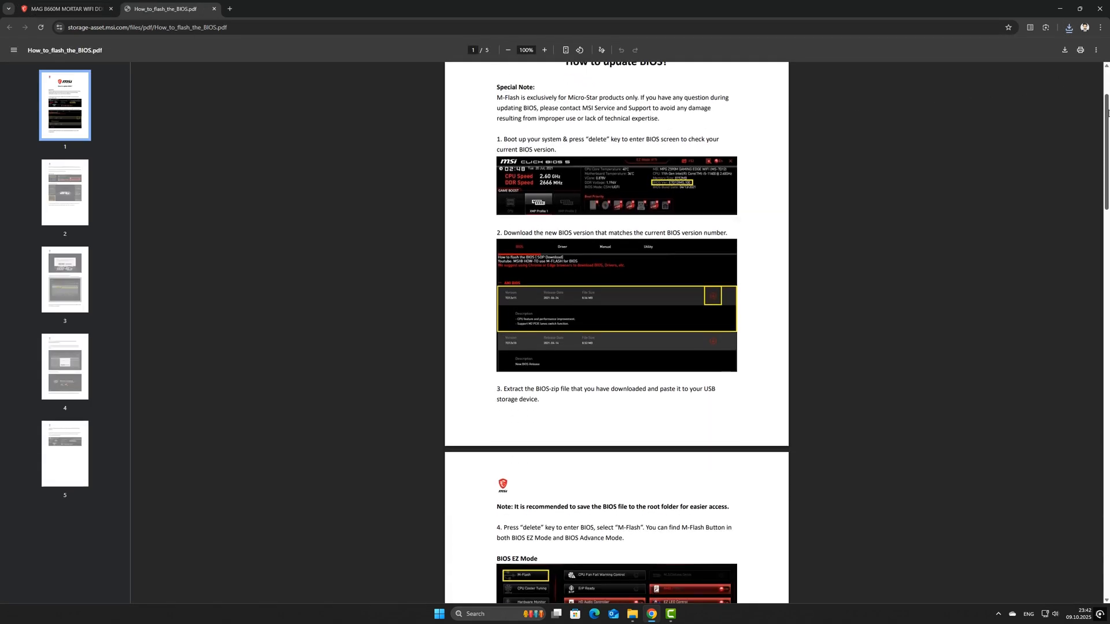
pyautogui.scroll(-3)
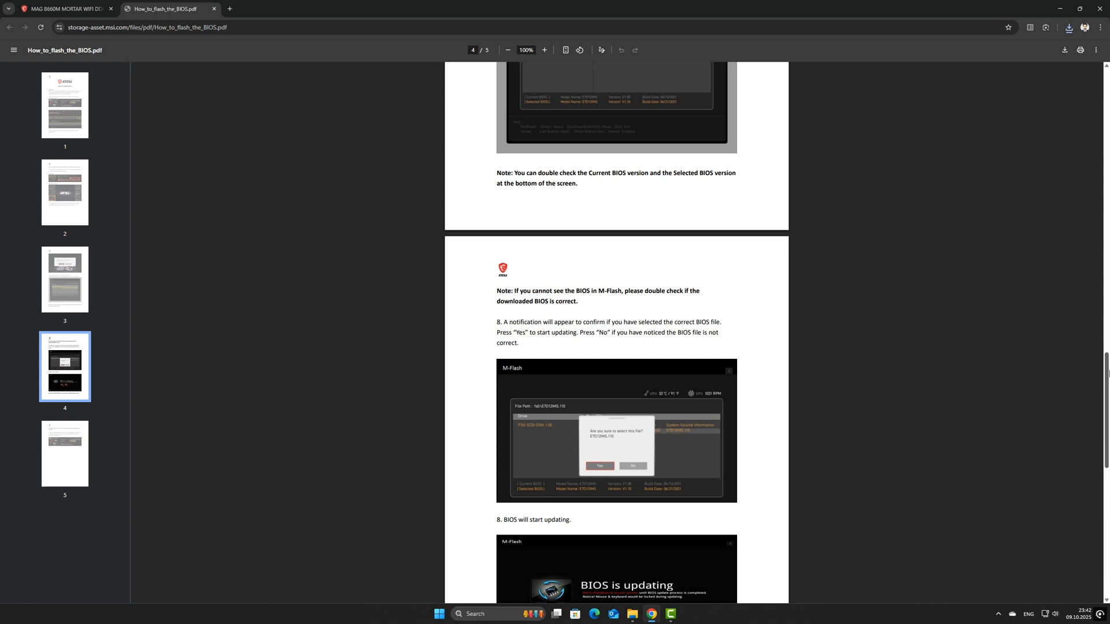
pyautogui.scroll(-3)
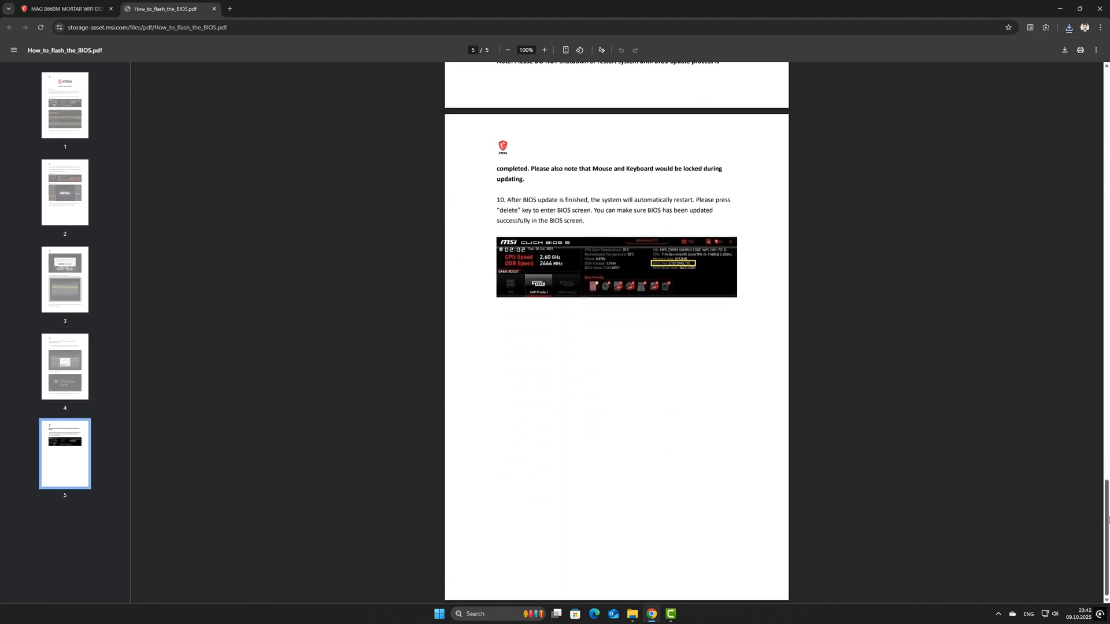